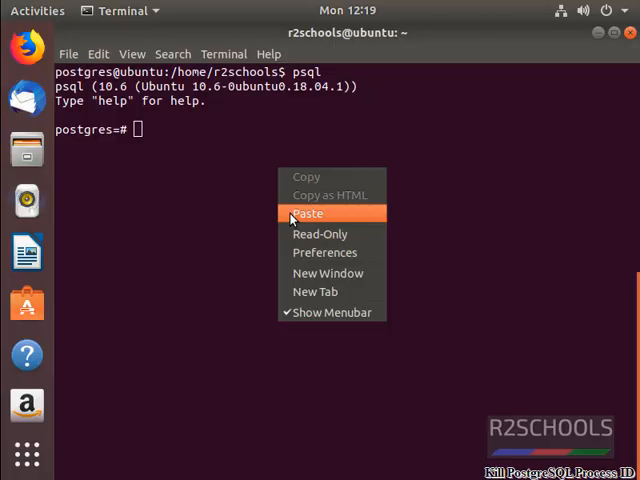
- List every session's database, PID, user and query from pg_stat_activity, seven rows including PID 2495
{"action": "left_click", "coordinate": [308, 212]}
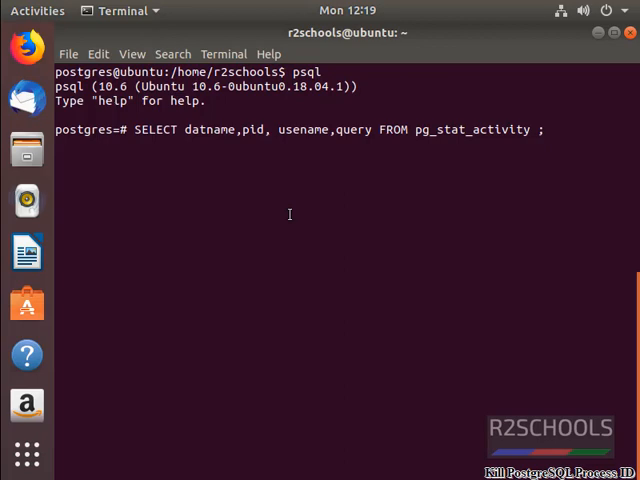
{"action": "key", "text": "Return"}
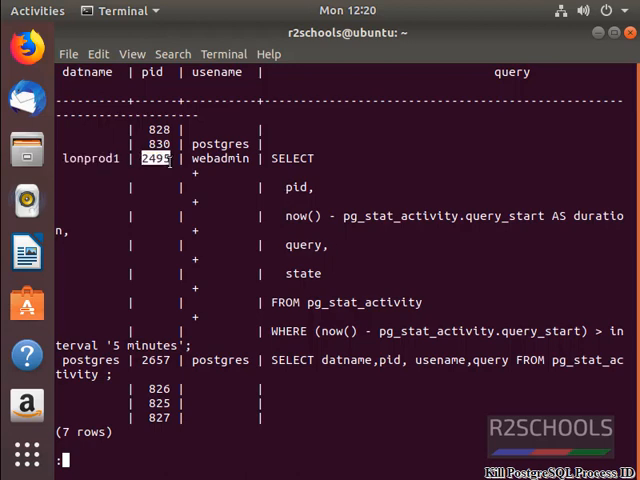
{"action": "right_click", "coordinate": [156, 160]}
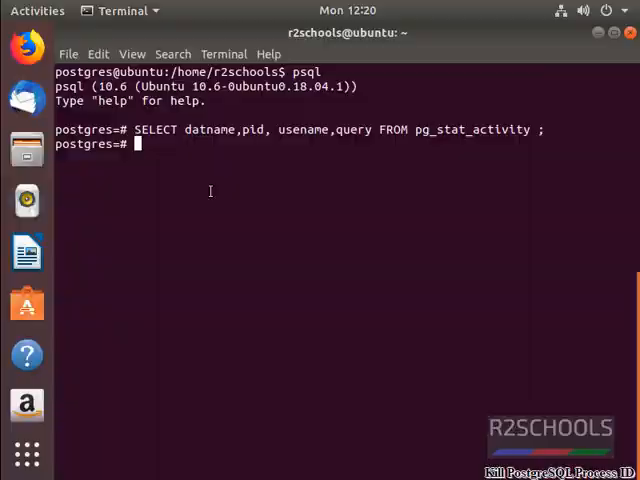
- Run SELECT pg_cancel_backend(2495); and get true back from psql
{"action": "type", "text": "SELECT pg_cancel_backend(2495);"}
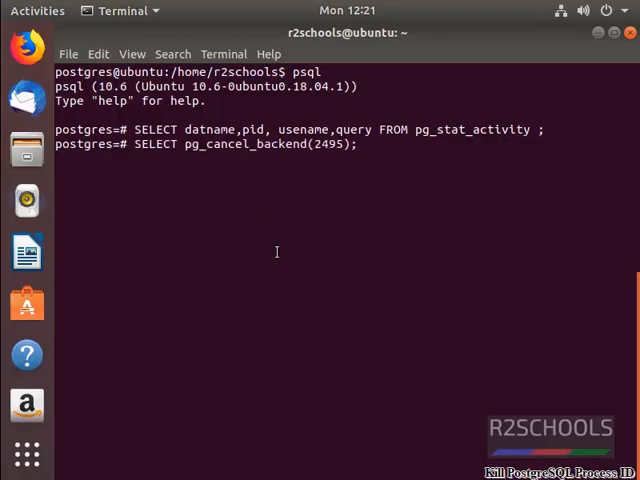
{"action": "key", "text": "Return"}
{"action": "type", "text": "SELECT datname,pid, usename,query FROM pg_stat_activity ;"}
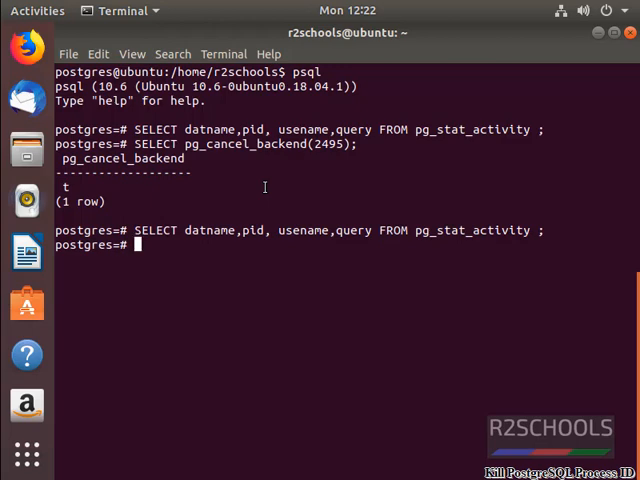
{"action": "mouse_move", "coordinate": [252, 340]}
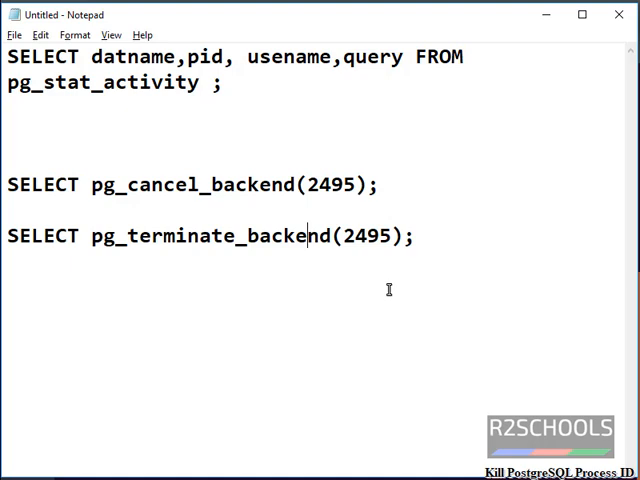
- Run pg_terminate_backend(2495) pasted from Notepad, returning true, and copy the earlier listing query
{"action": "triple_click", "coordinate": [200, 236]}
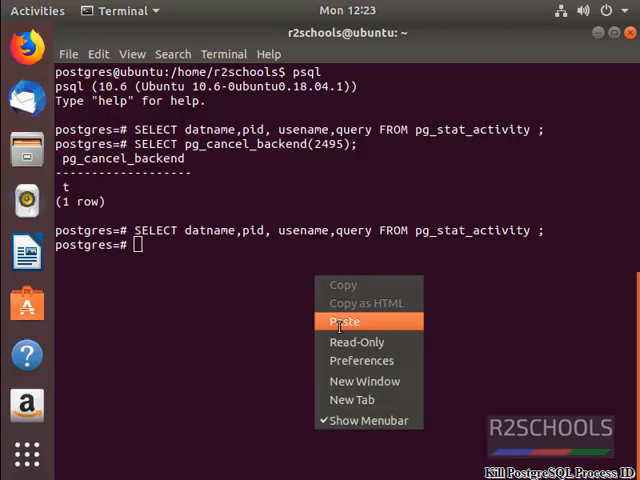
{"action": "left_click", "coordinate": [344, 322]}
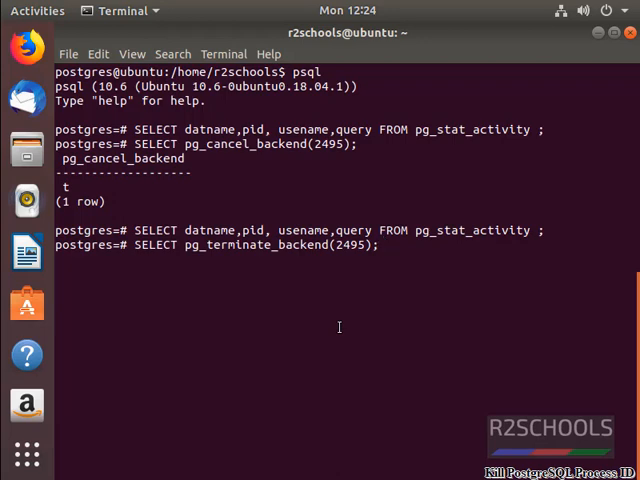
{"action": "key", "text": "Return"}
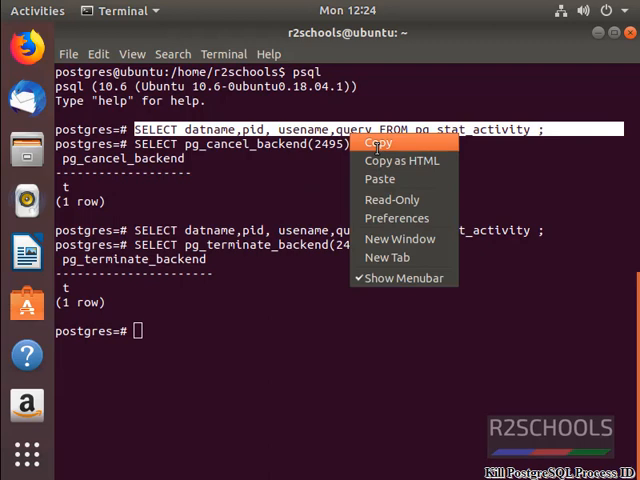
{"action": "left_click", "coordinate": [378, 142]}
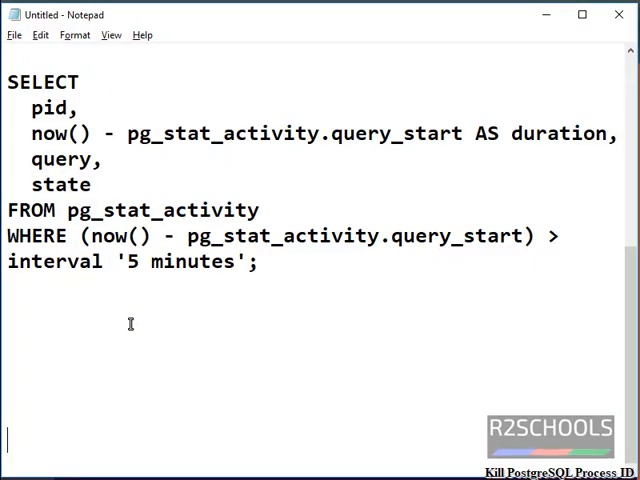
- Change the long-running query's interval from '5 minutes' to '60 minutes' in Notepad
{"action": "key", "text": "ctrl+a"}
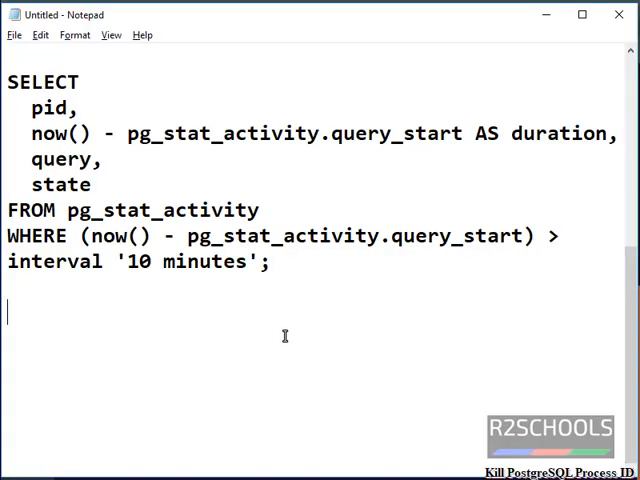
{"action": "key", "text": "ctrl+a"}
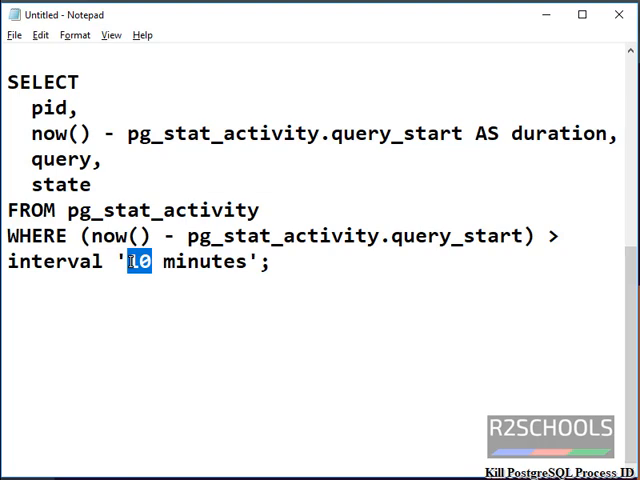
{"action": "type", "text": "60"}
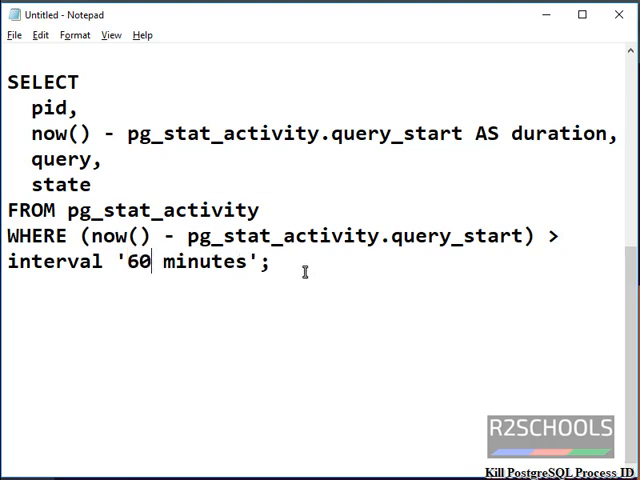
{"action": "double_click", "coordinate": [138, 262]}
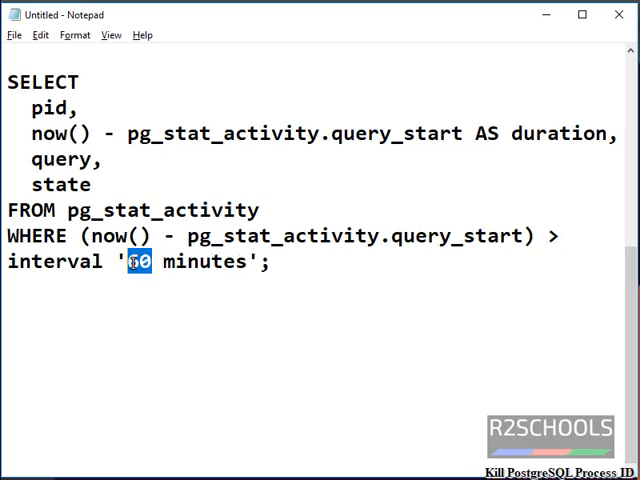
{"action": "key", "text": "ctrl+a"}
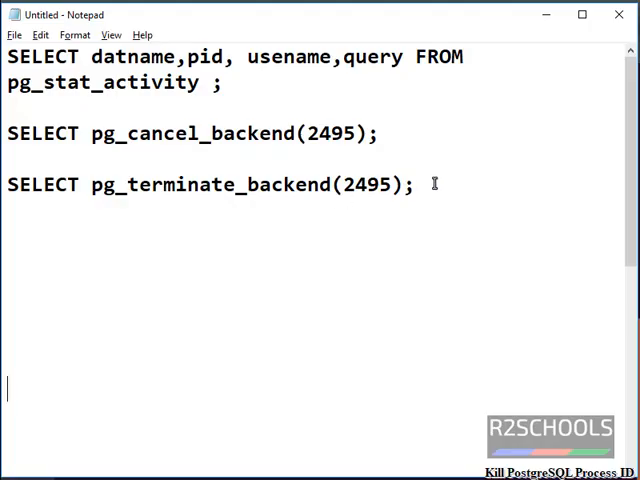
{"action": "triple_click", "coordinate": [190, 132]}
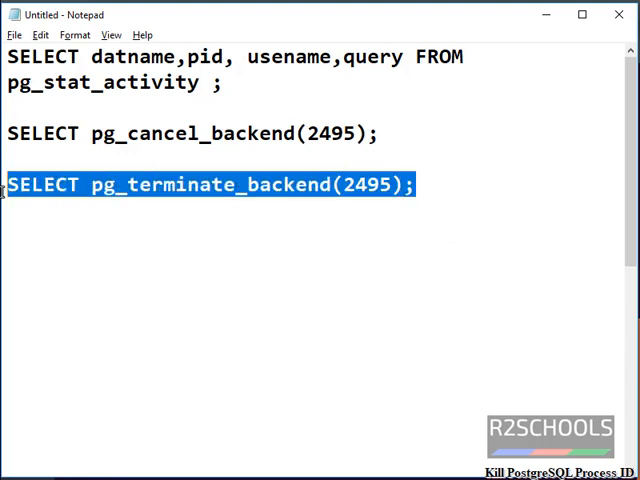
{"action": "mouse_move", "coordinate": [284, 236]}
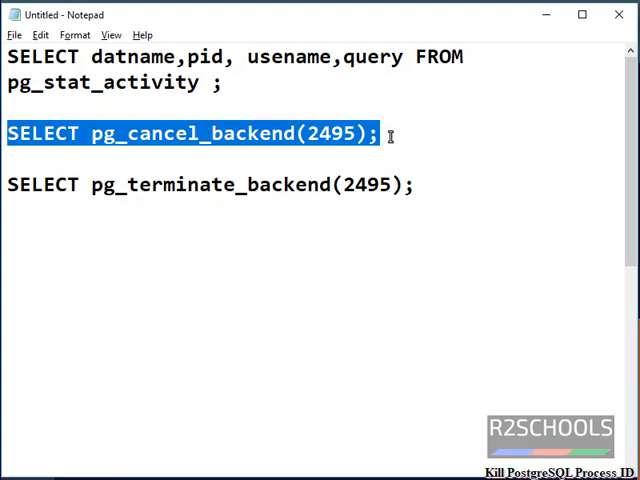
{"action": "double_click", "coordinate": [200, 184]}
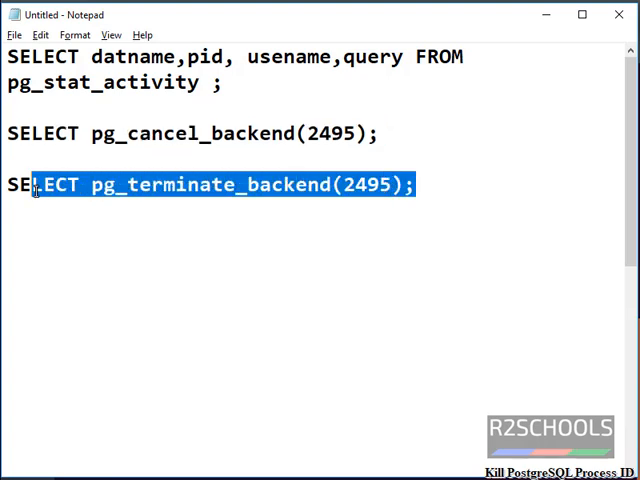
{"action": "left_click", "coordinate": [244, 270]}
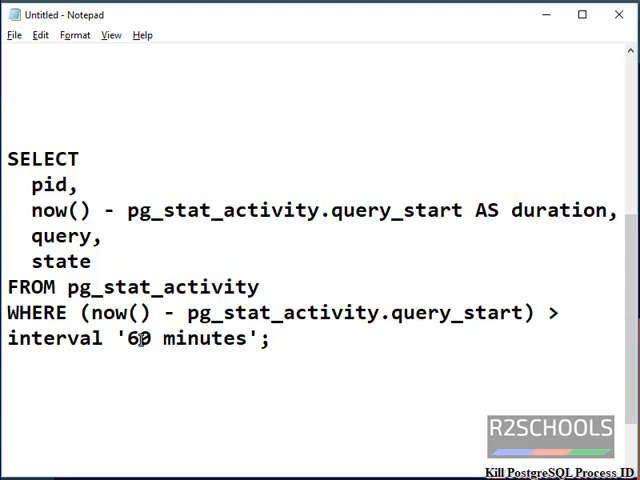
{"action": "type", "text": "10"}
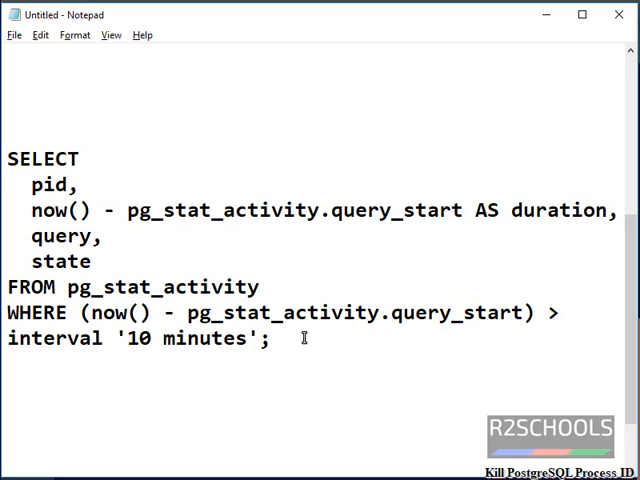
{"action": "key", "text": "ctrl+a"}
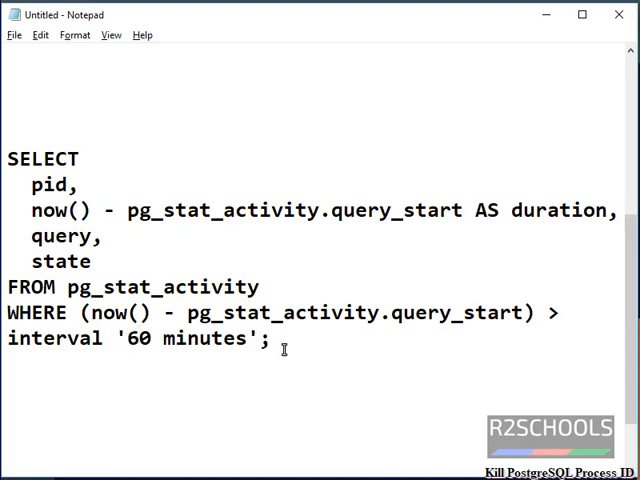
{"action": "key", "text": "ctrl+a"}
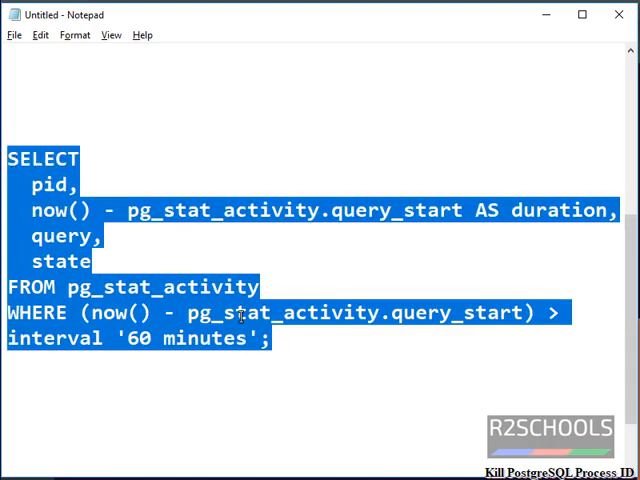
{"action": "mouse_move", "coordinate": [310, 348]}
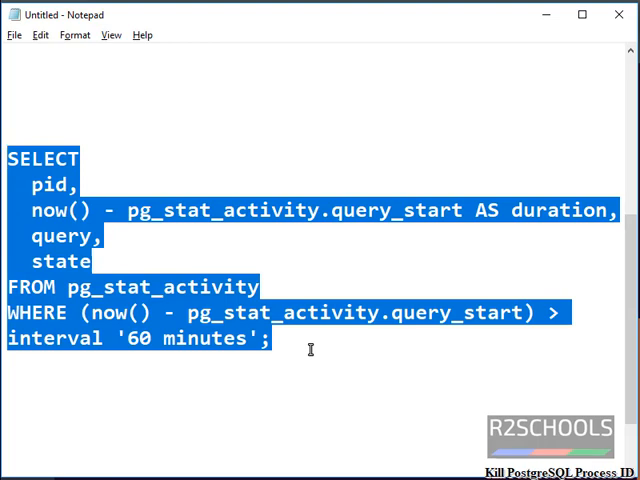